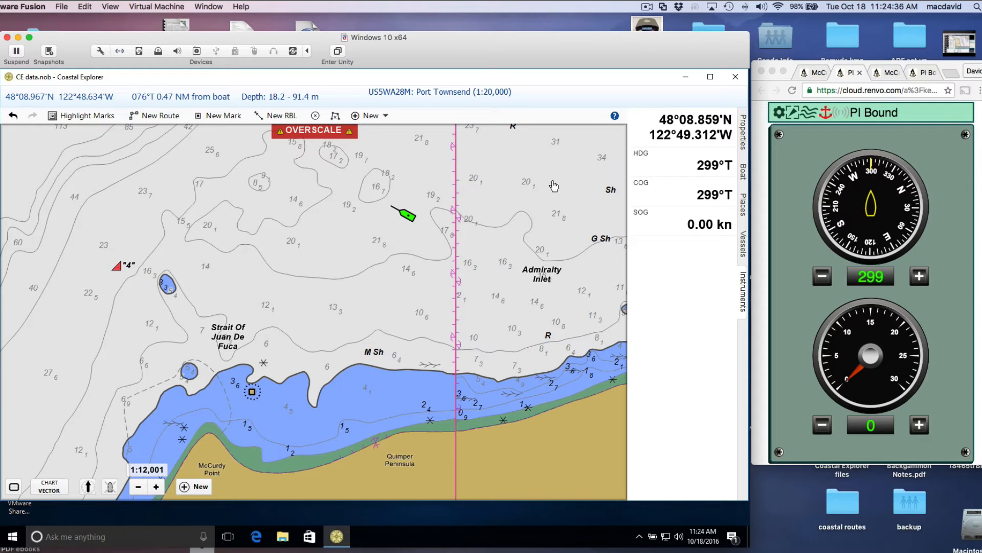
mouse_move(492, 164)
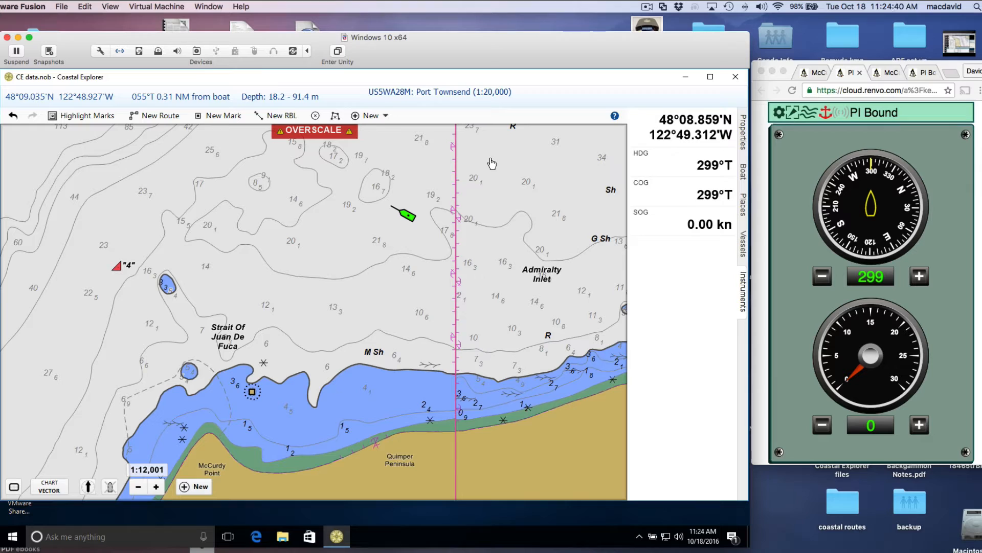
mouse_move(490, 180)
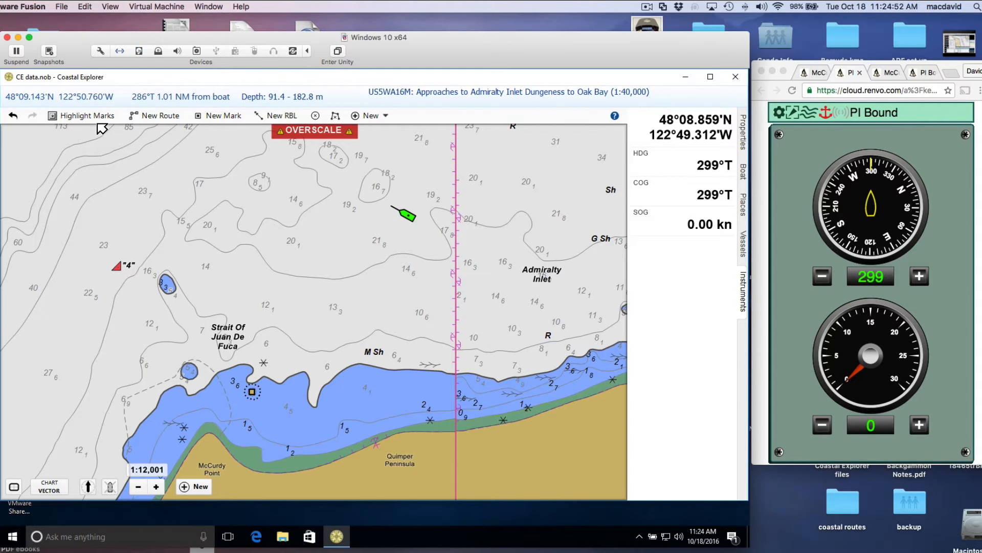
- Open Coastal Explorer's main application menu over the Strait of Juan de Fuca chart
click(17, 97)
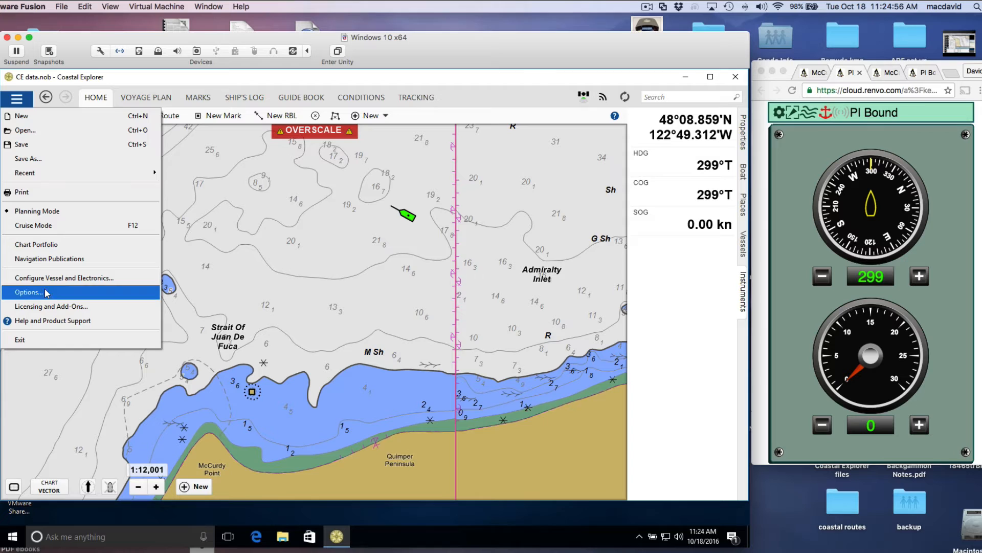
- Review alert options: depth below 4.0 m, obstacles, 6-minute look-ahead, then confirm
click(28, 293)
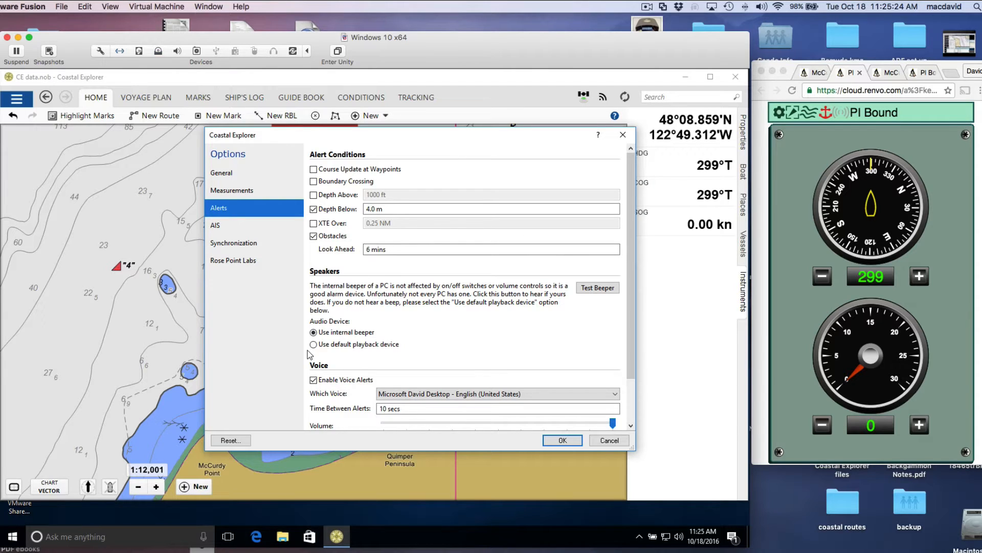
click(314, 332)
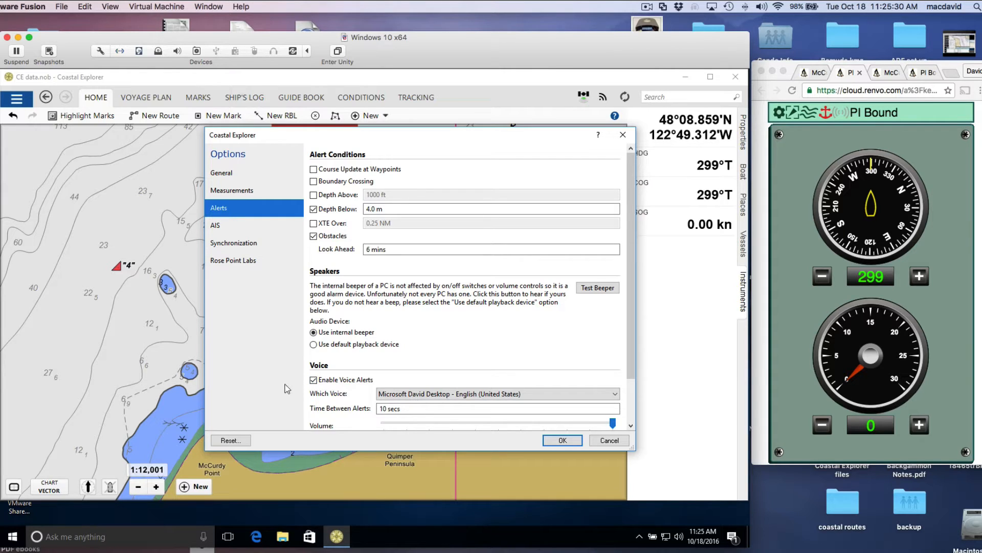
mouse_move(105, 312)
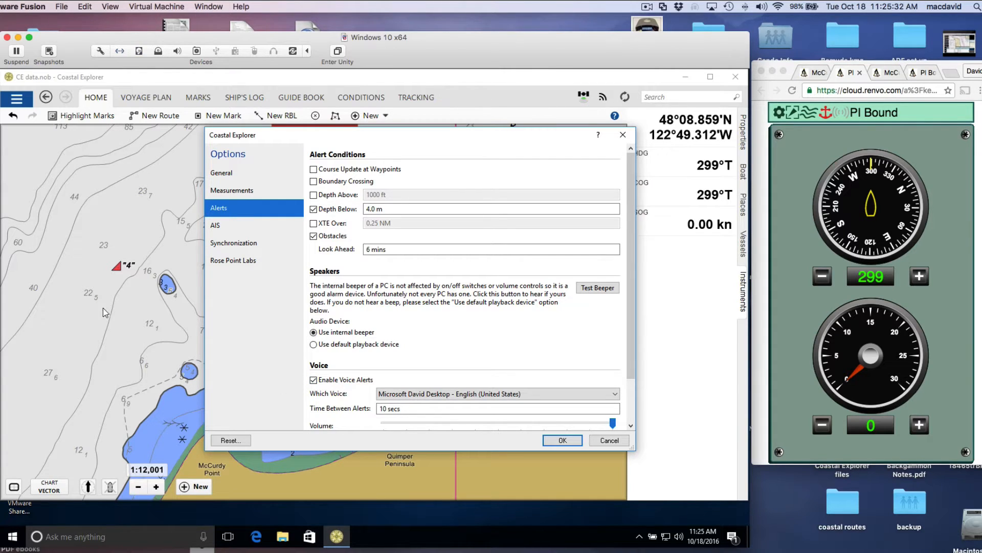
mouse_move(307, 390)
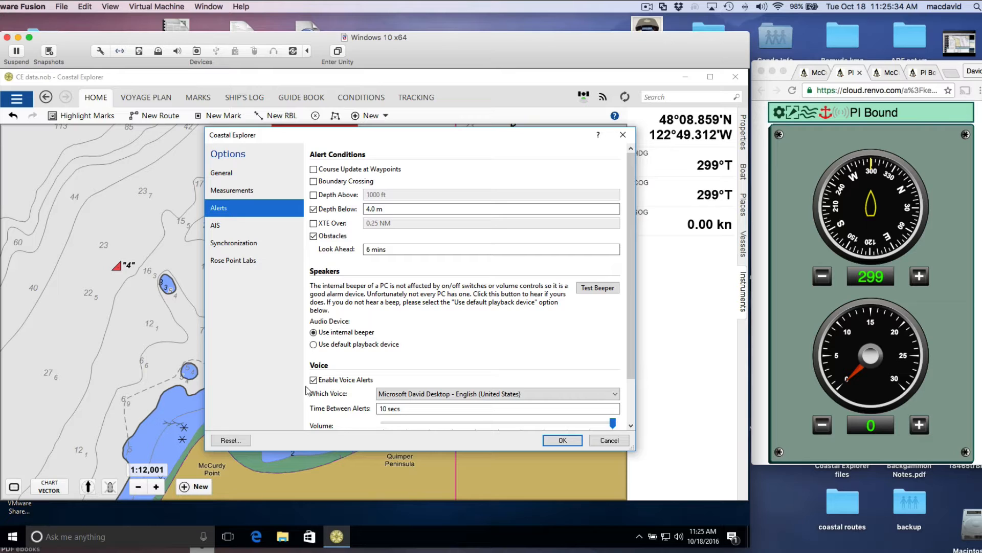
click(313, 382)
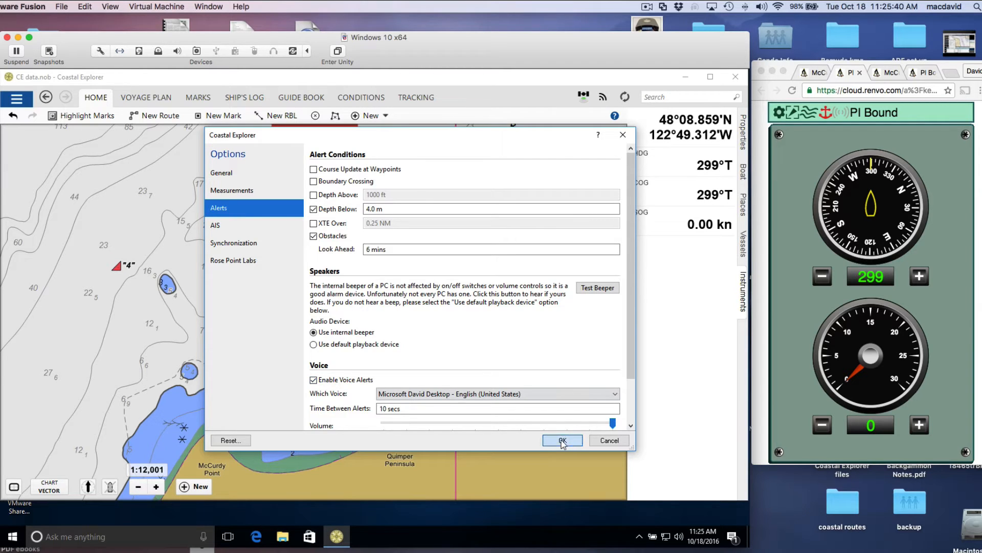
click(562, 440)
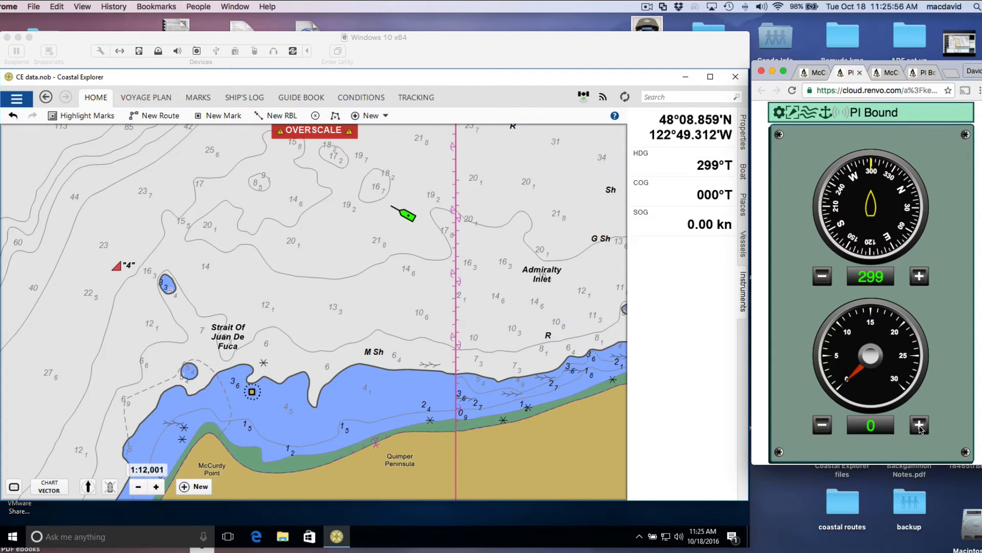
- Raise the simulated boat's speed to 4 knots in eNav Trainer
click(919, 425)
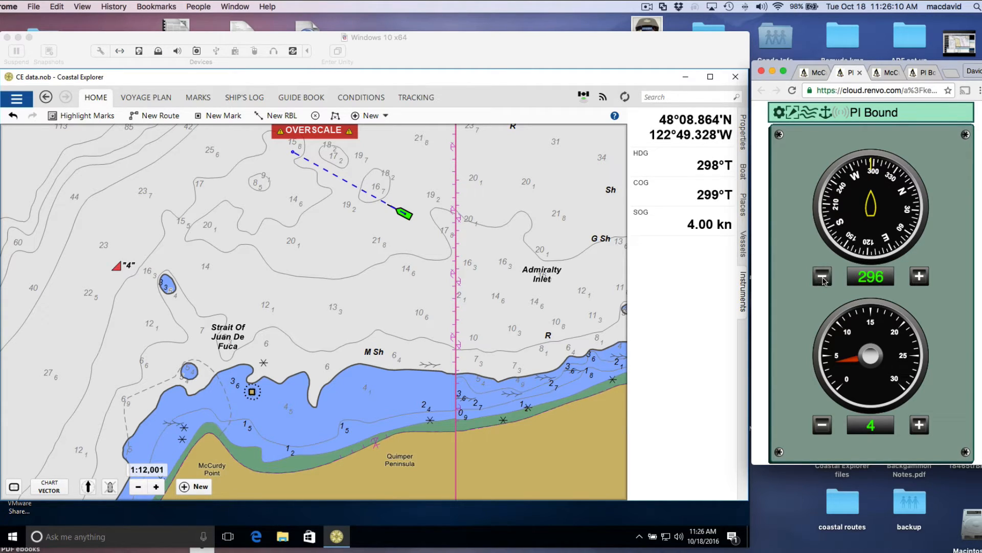
- Ease the boat's heading to port step by step until it reads 197°
click(822, 276)
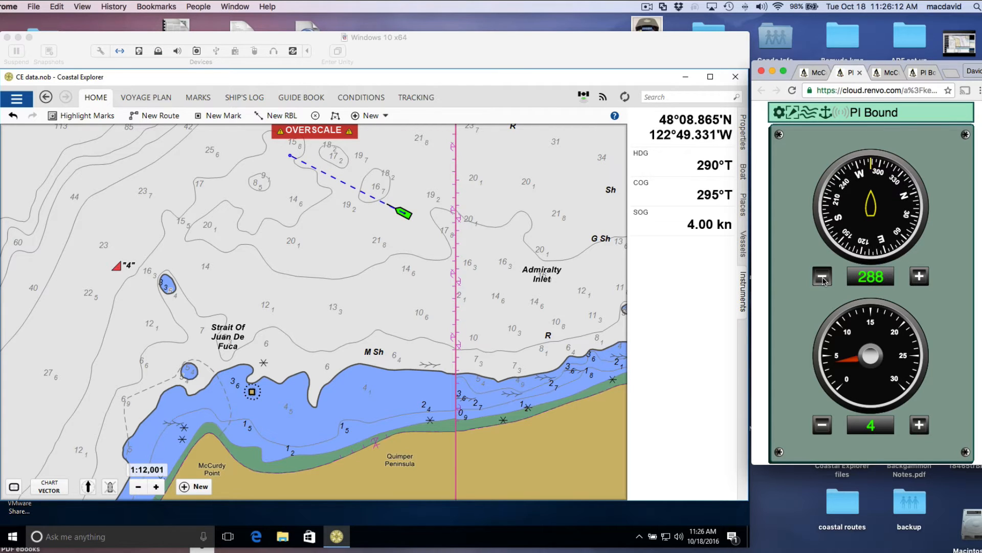
click(821, 277)
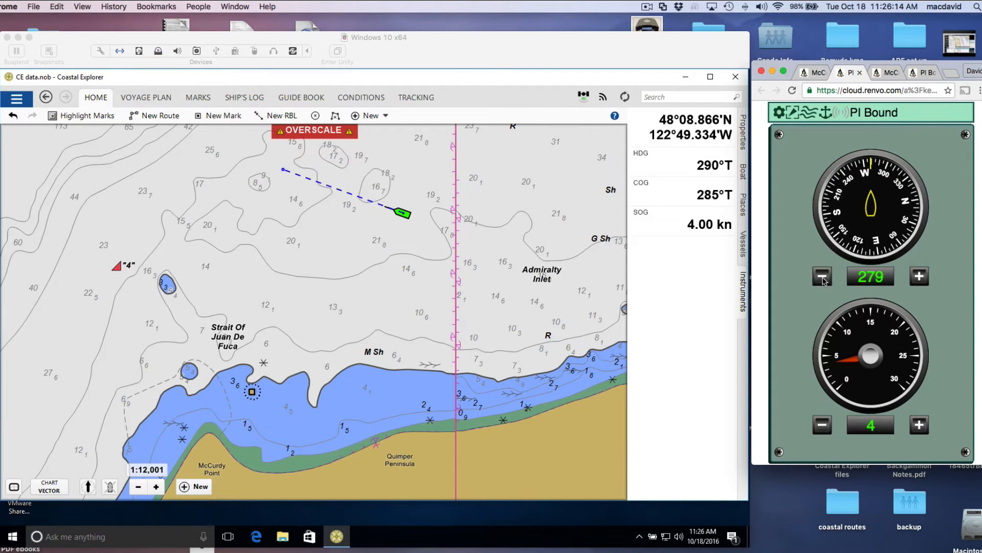
click(821, 276)
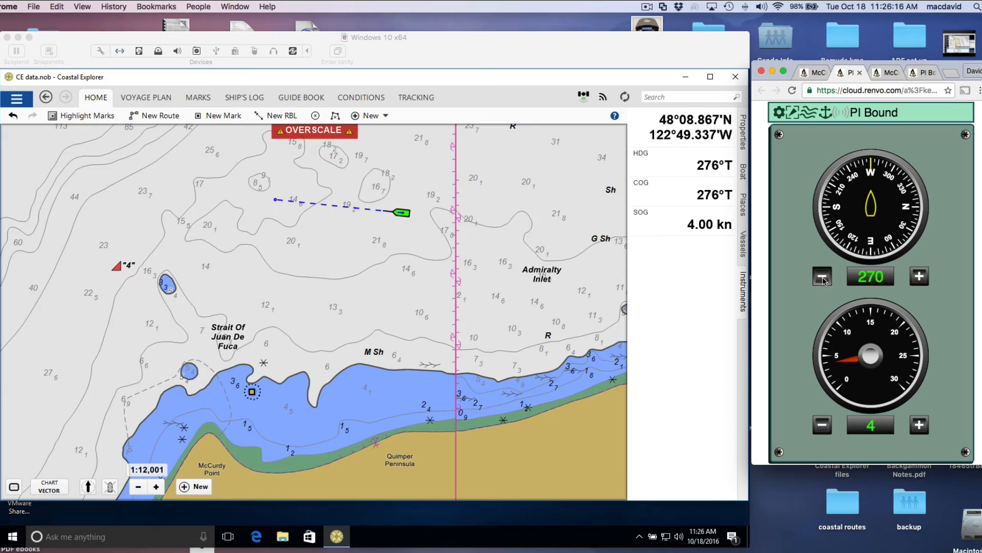
click(821, 277)
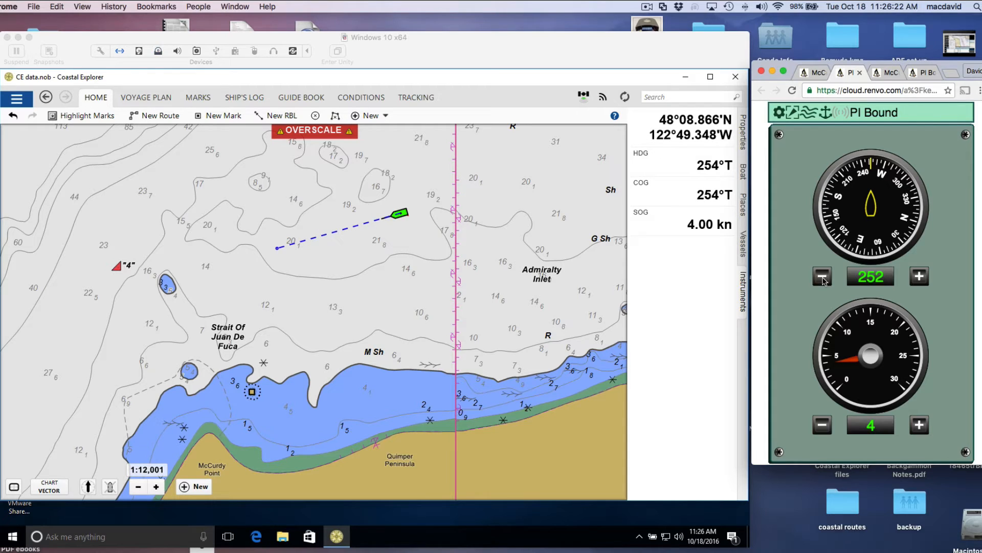
click(822, 276)
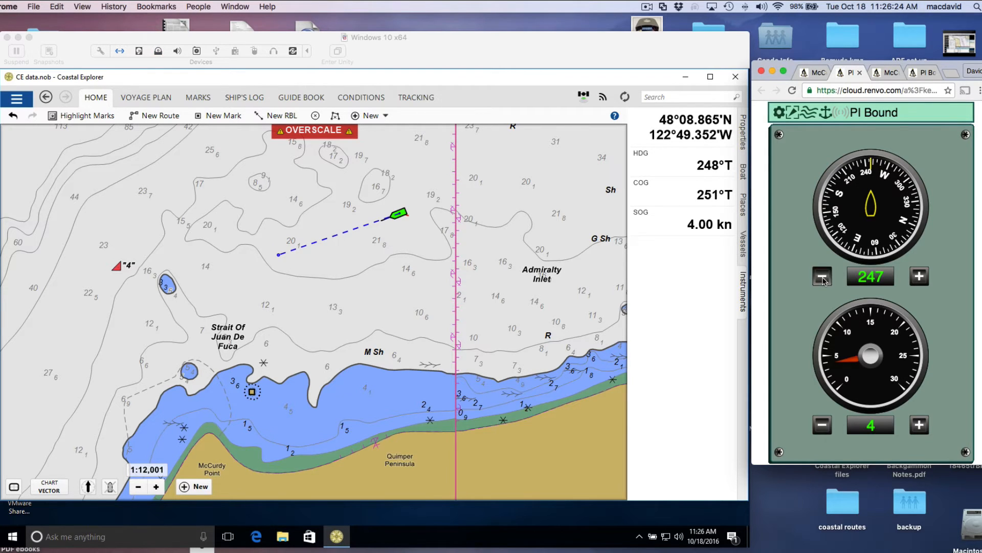
click(823, 276)
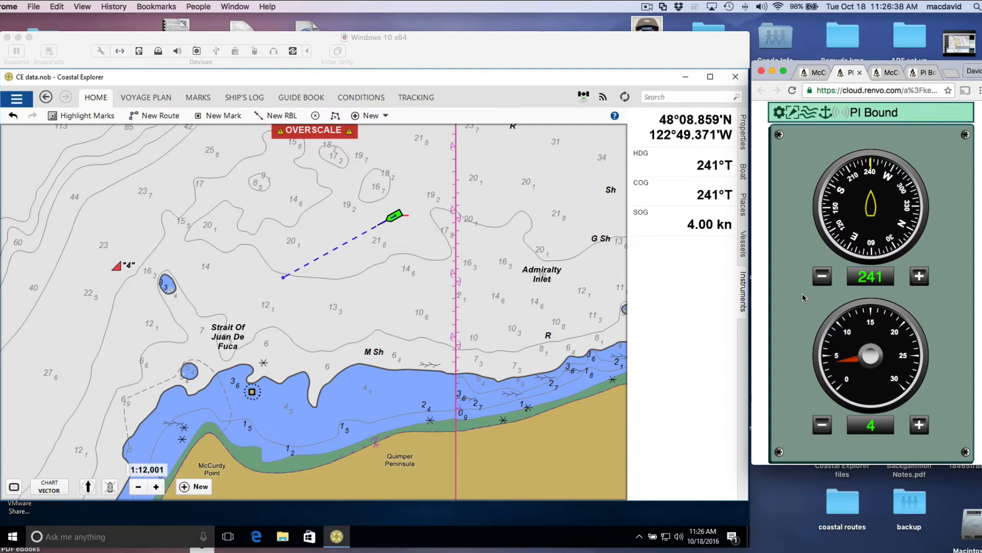
click(821, 277)
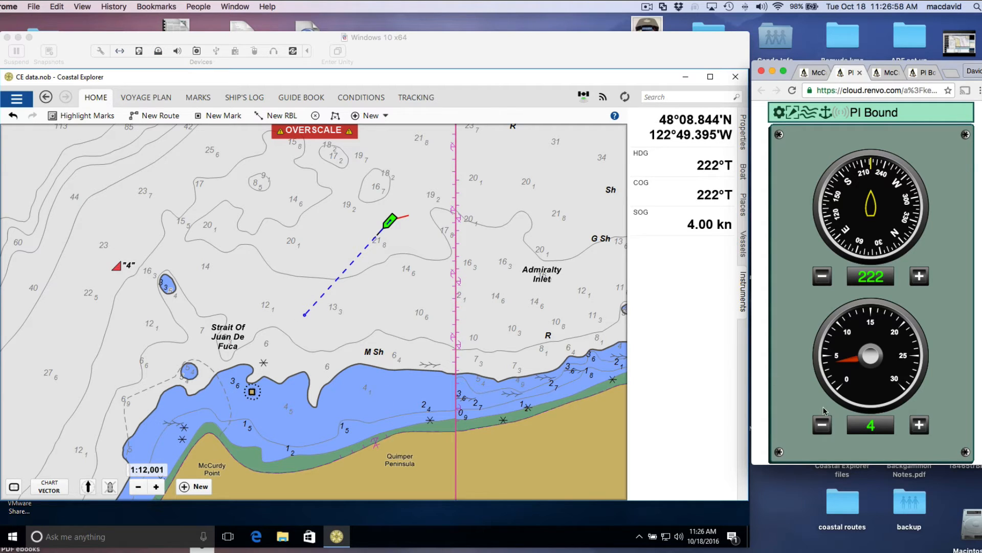
click(821, 276)
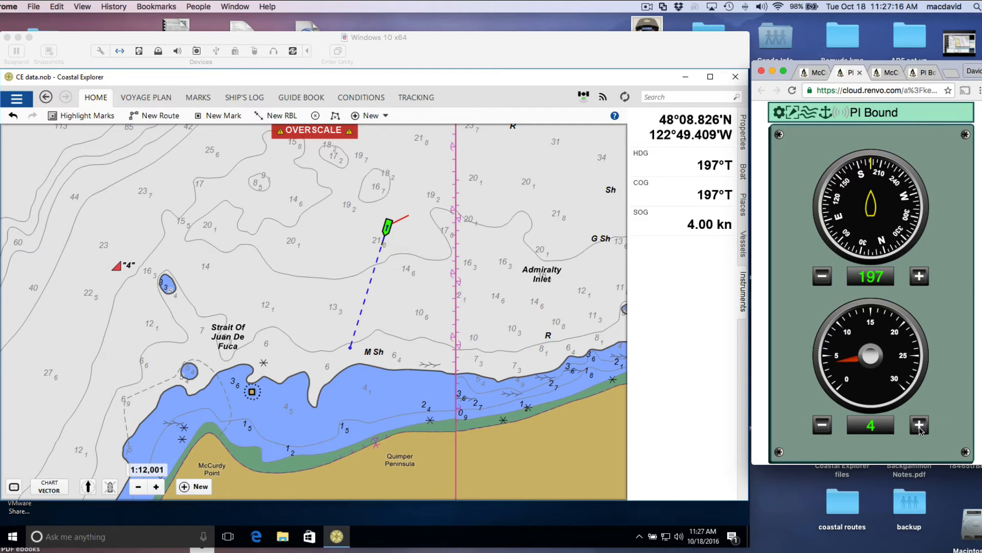
- Raise the boat's speed to 5 knots, then drop it to 0 knots
click(919, 425)
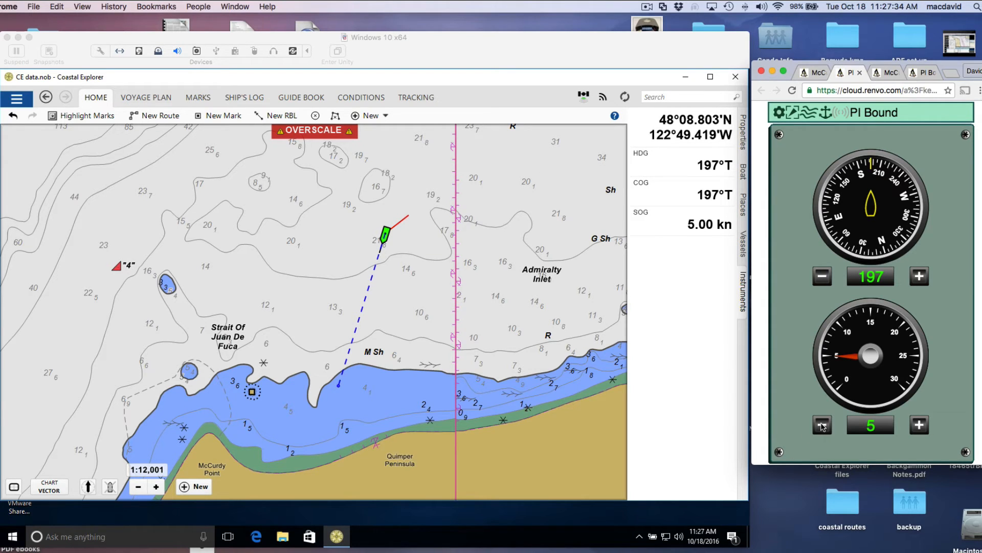
click(822, 425)
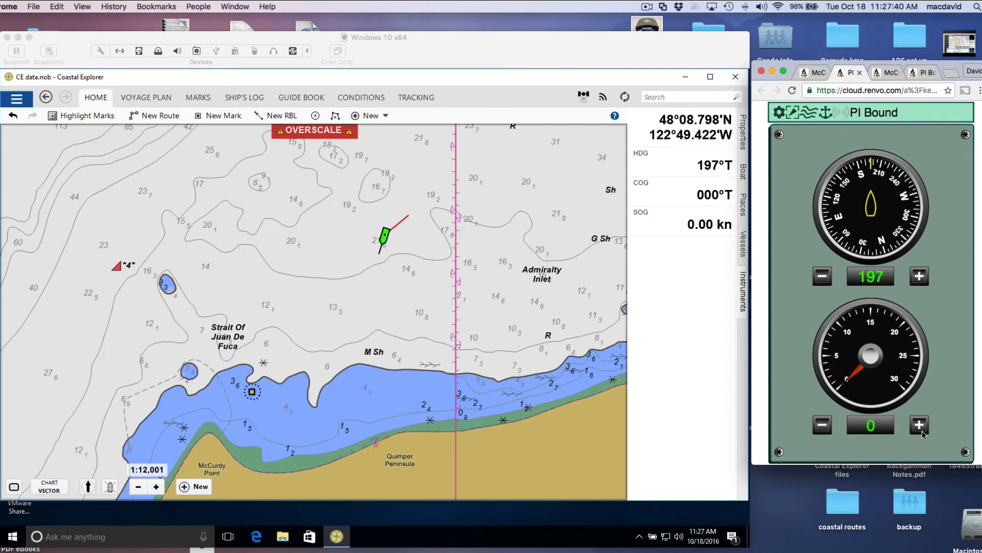
- Get the boat moving again and swing its heading up past 211° to about 234°
click(919, 425)
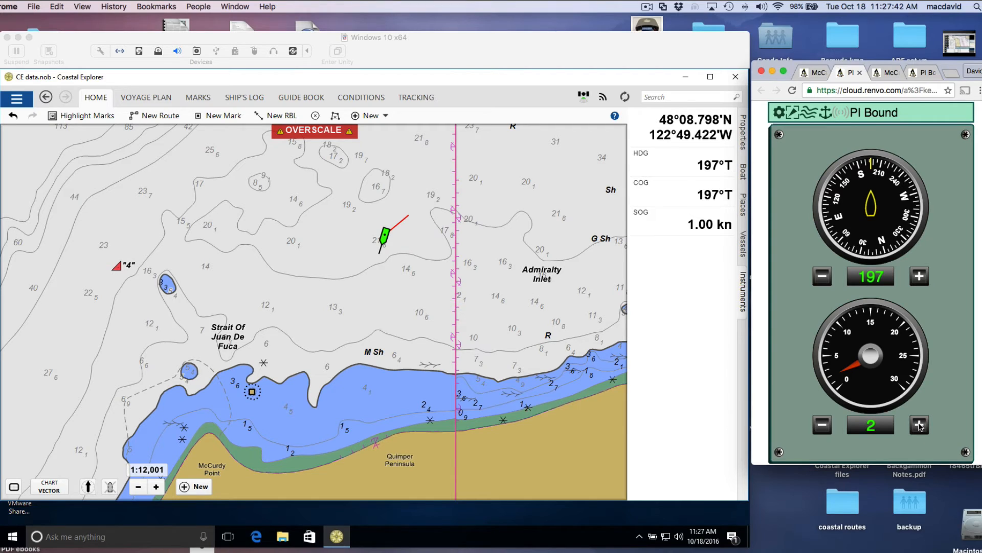
click(919, 425)
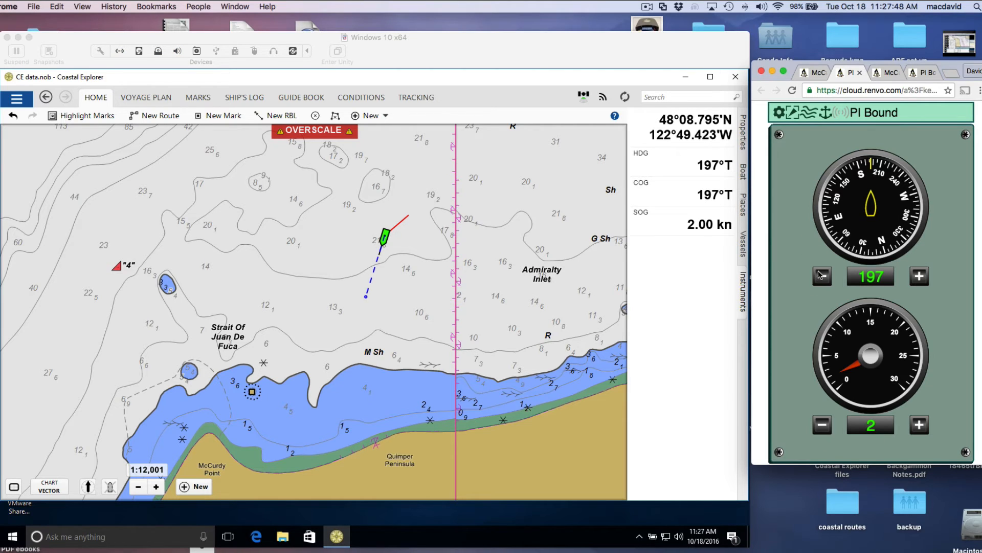
click(919, 276)
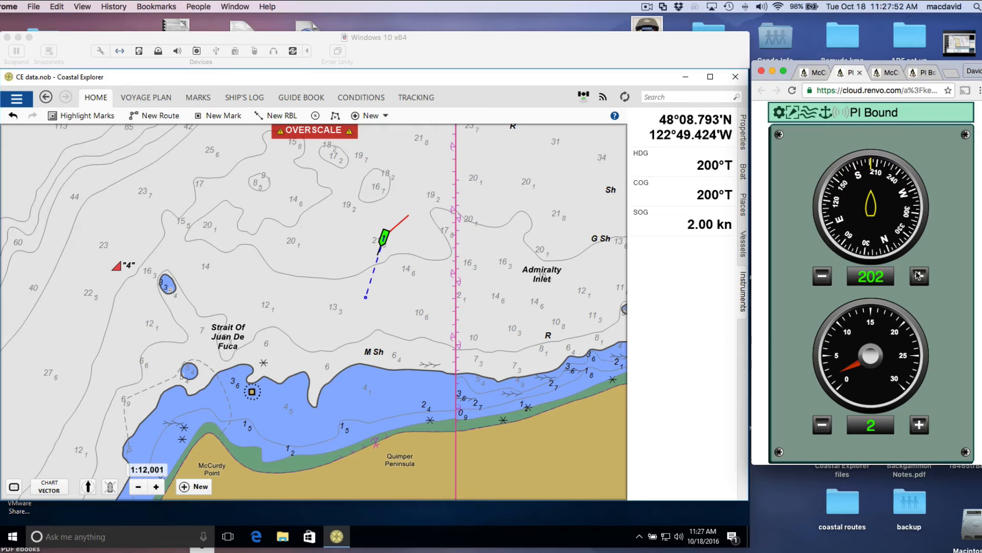
click(919, 276)
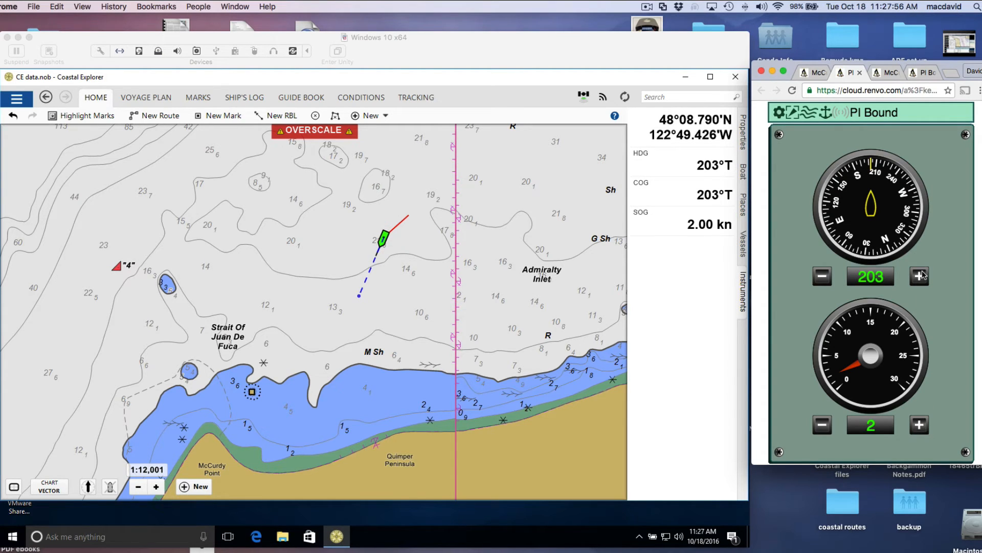
click(919, 277)
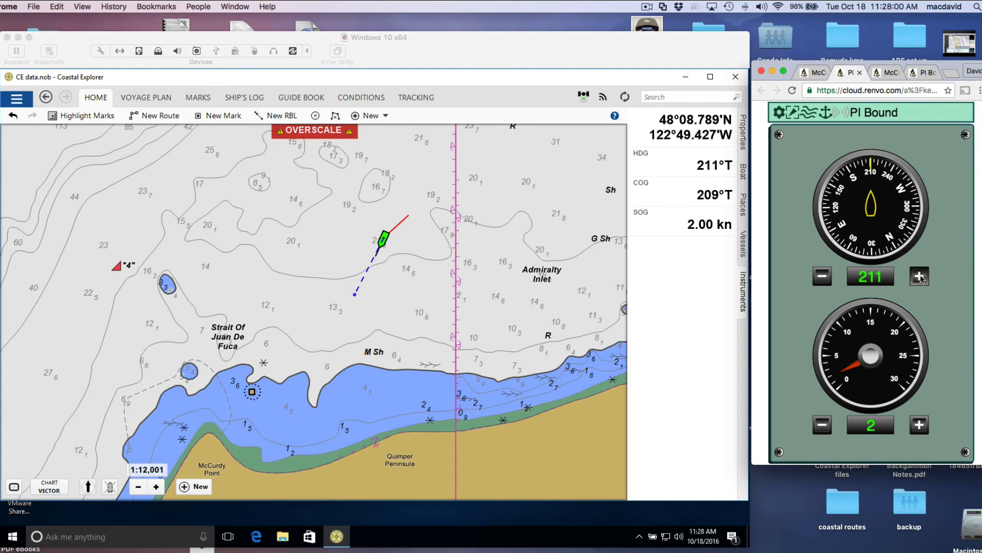
click(919, 277)
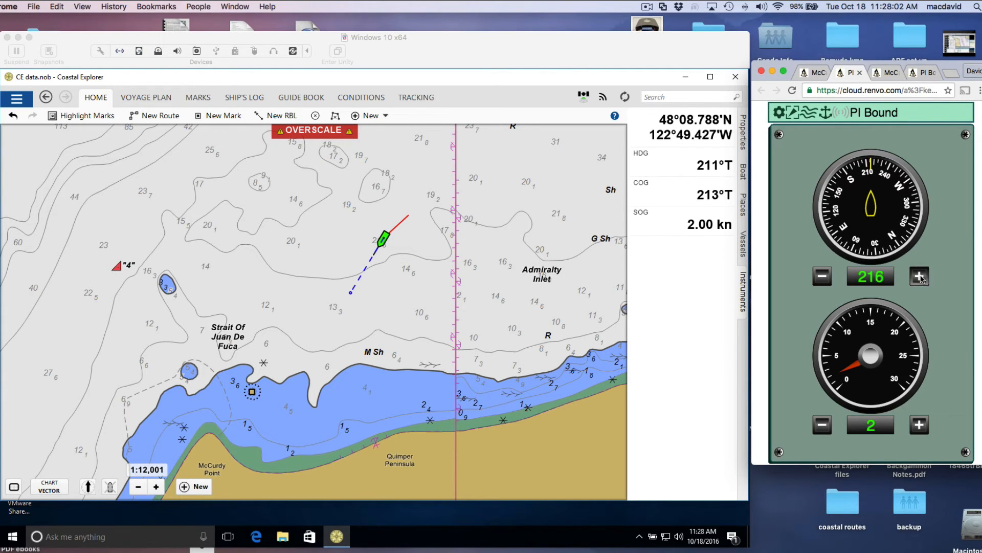
click(919, 276)
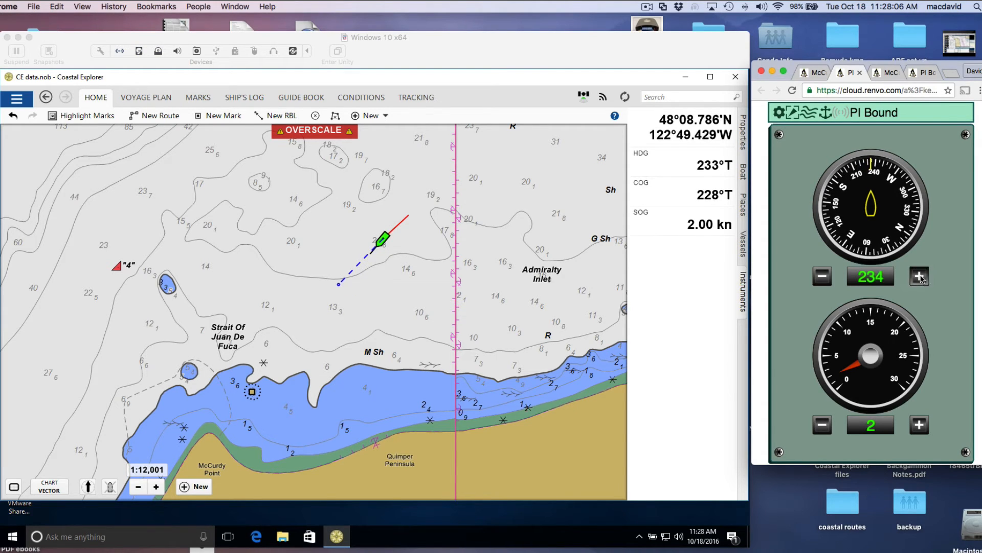
- Raise speed to 5 knots and bring the heading up to 263°, then back to 260°
click(918, 424)
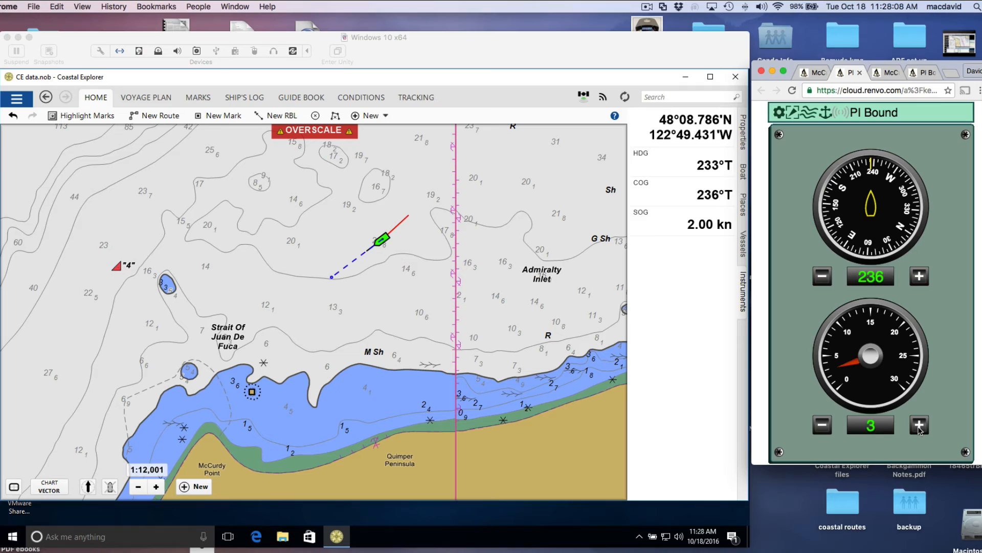
click(918, 425)
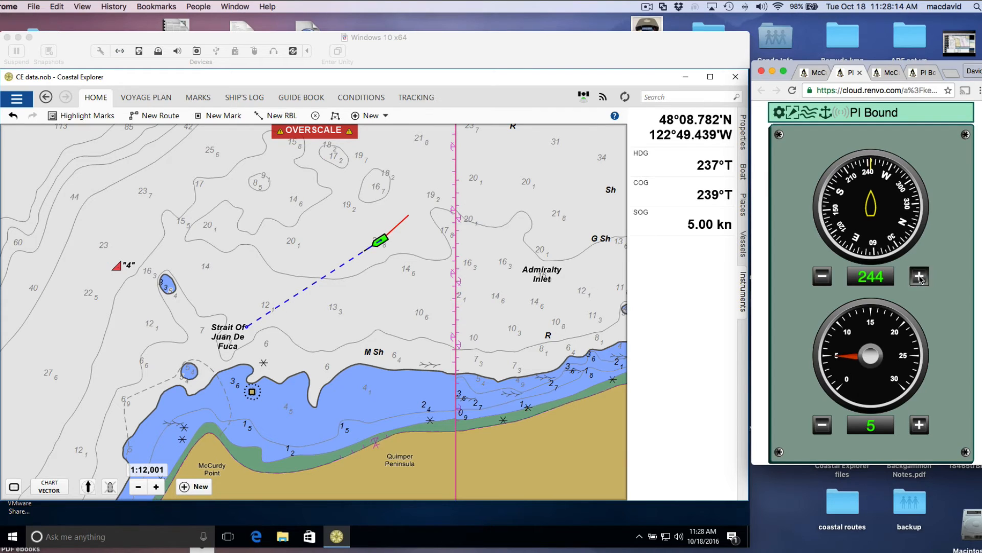
click(918, 277)
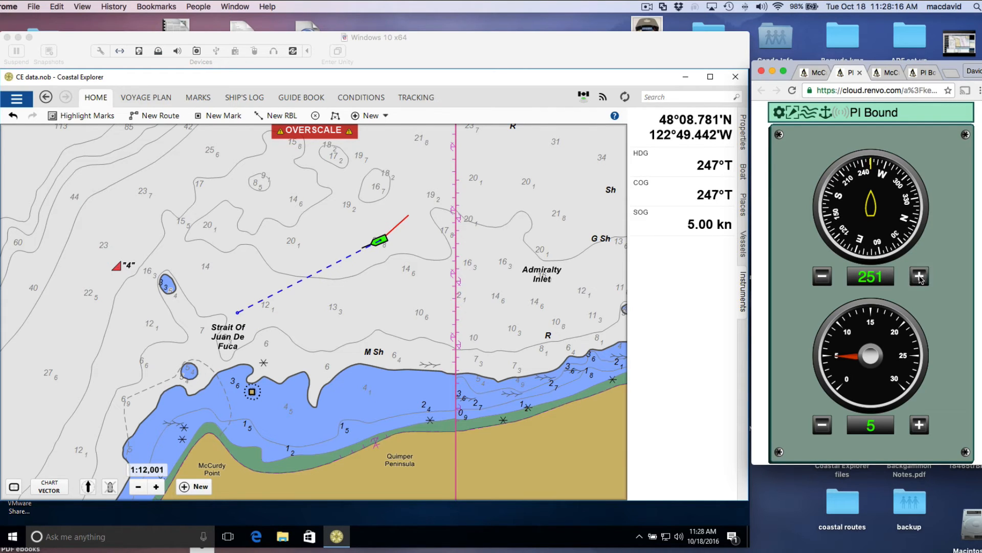
click(919, 275)
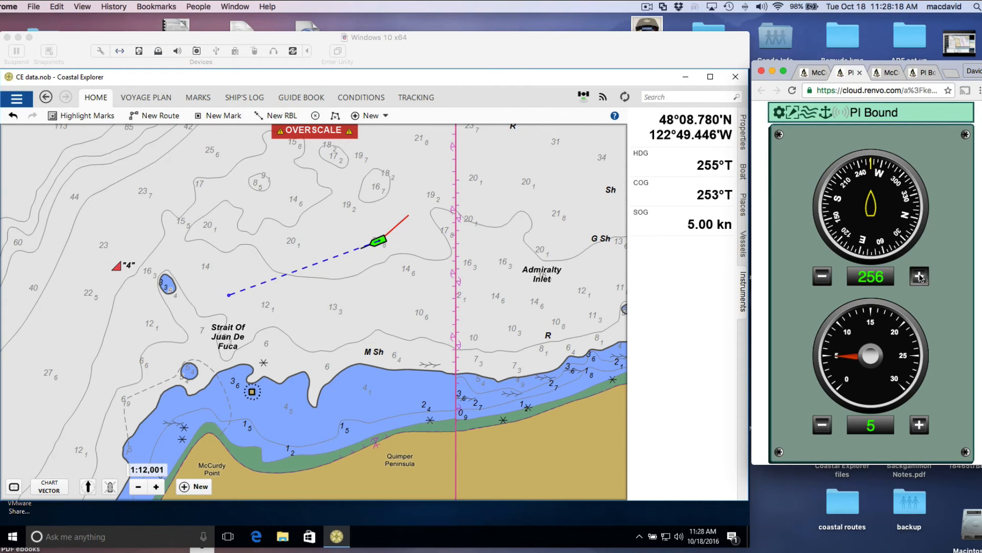
click(918, 276)
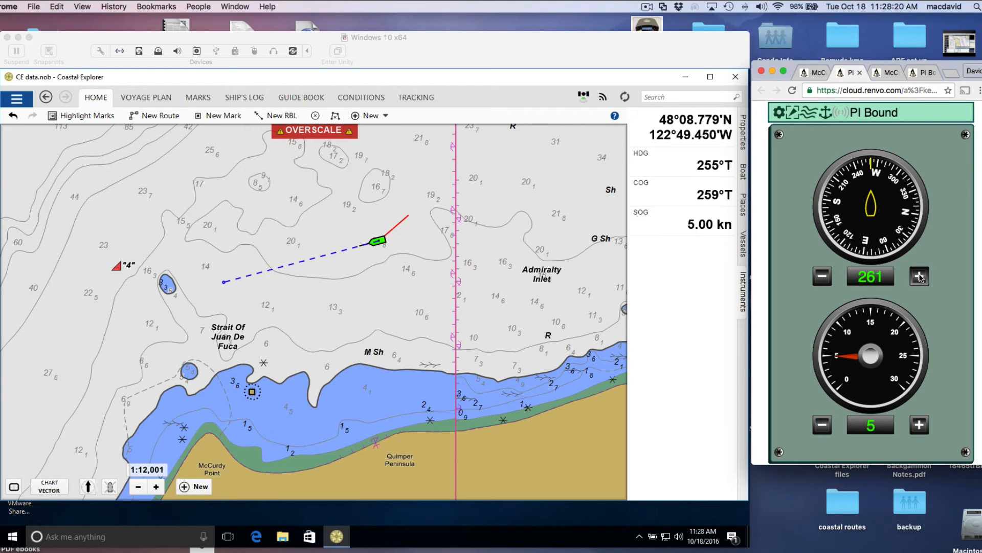
click(918, 275)
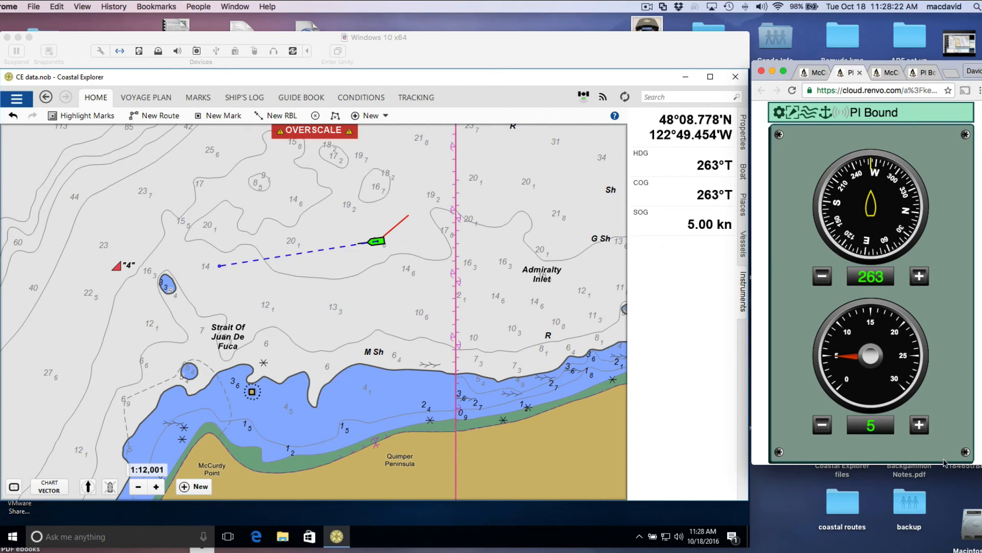
click(821, 276)
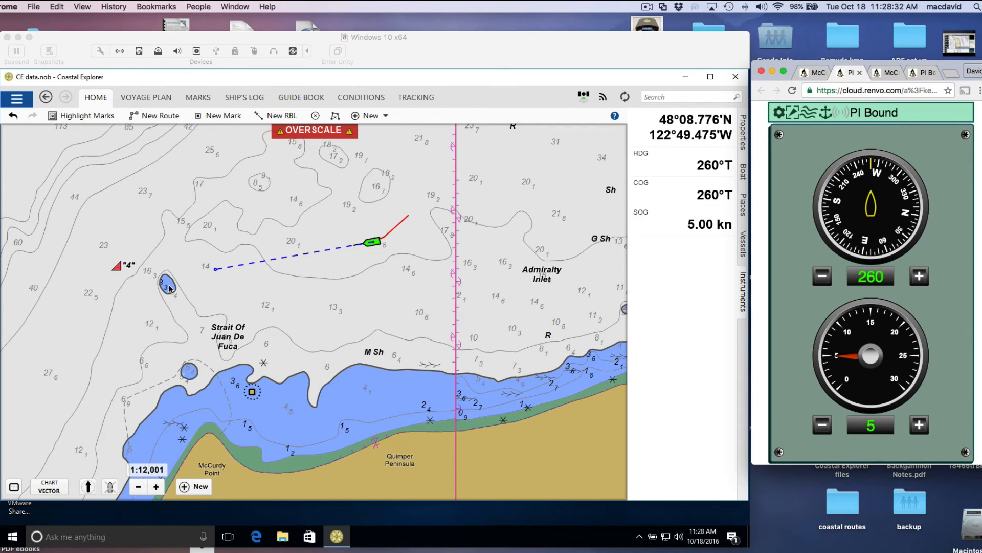
mouse_move(215, 289)
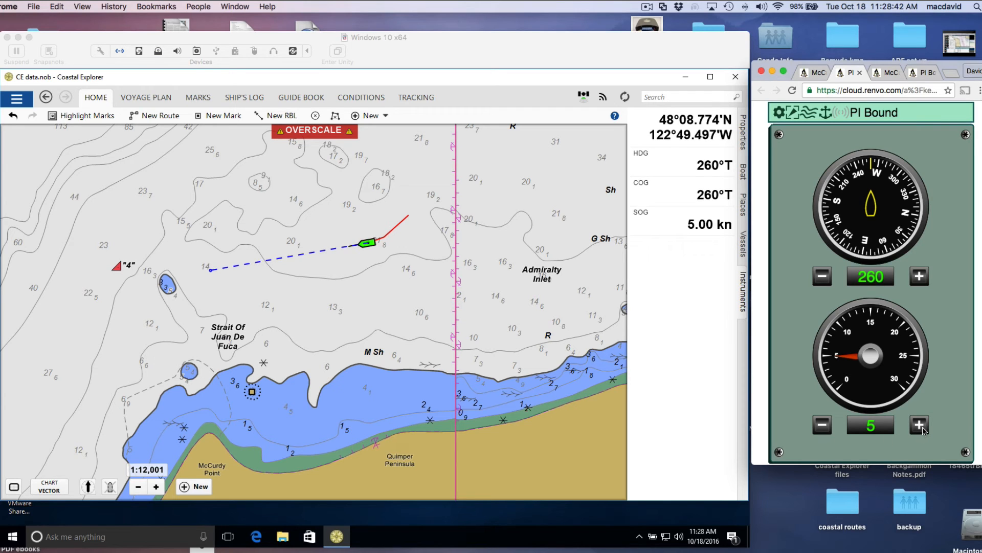
- Increase the boat's speed to 6 knots and ease its heading to 257°
click(919, 425)
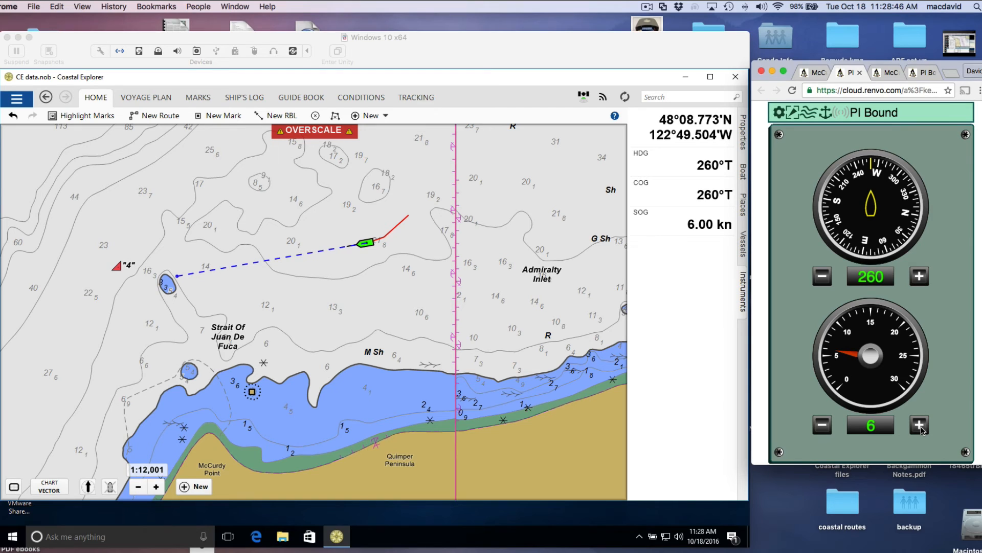
click(822, 276)
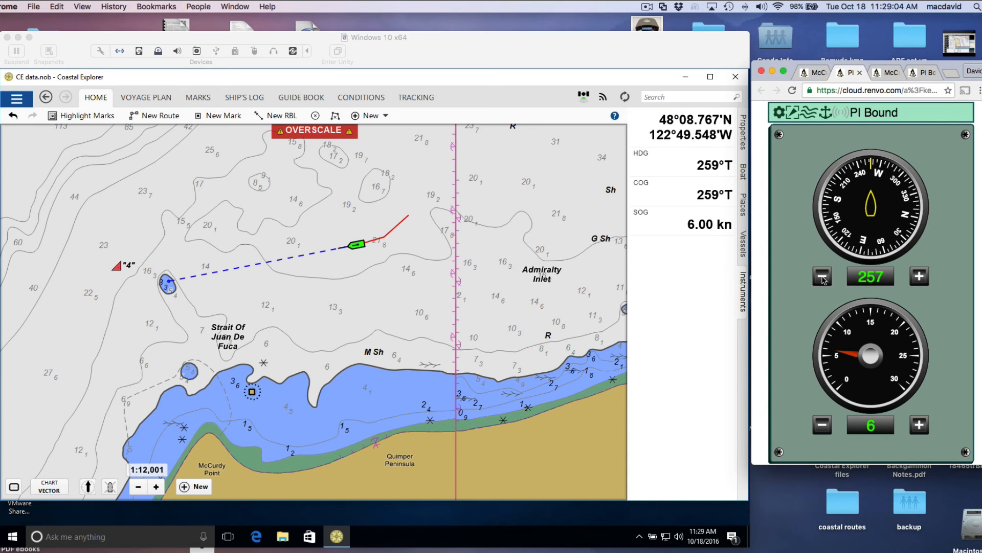
- Adjust heading to 267°, 263°, then settle at 265°, and raise speed to 8 knots
click(919, 276)
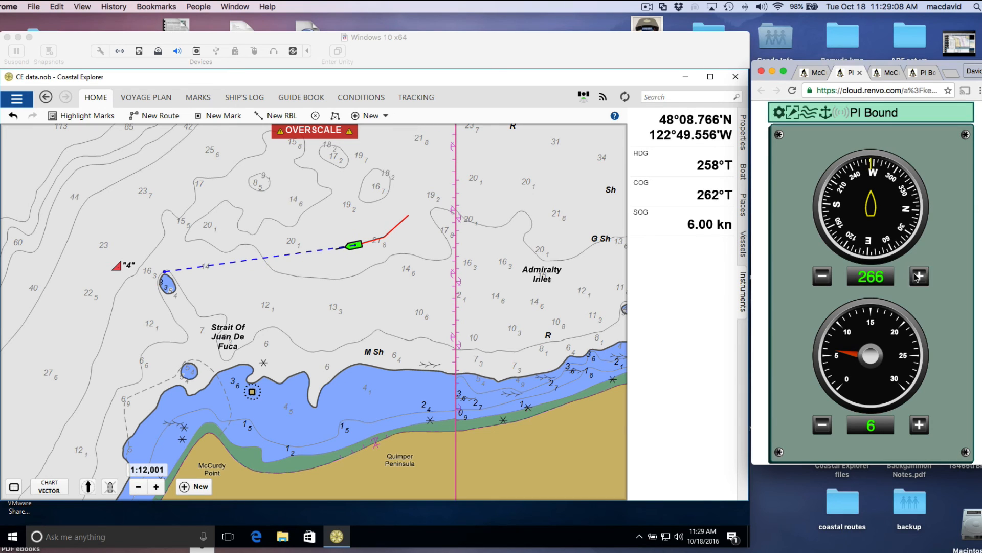
click(919, 275)
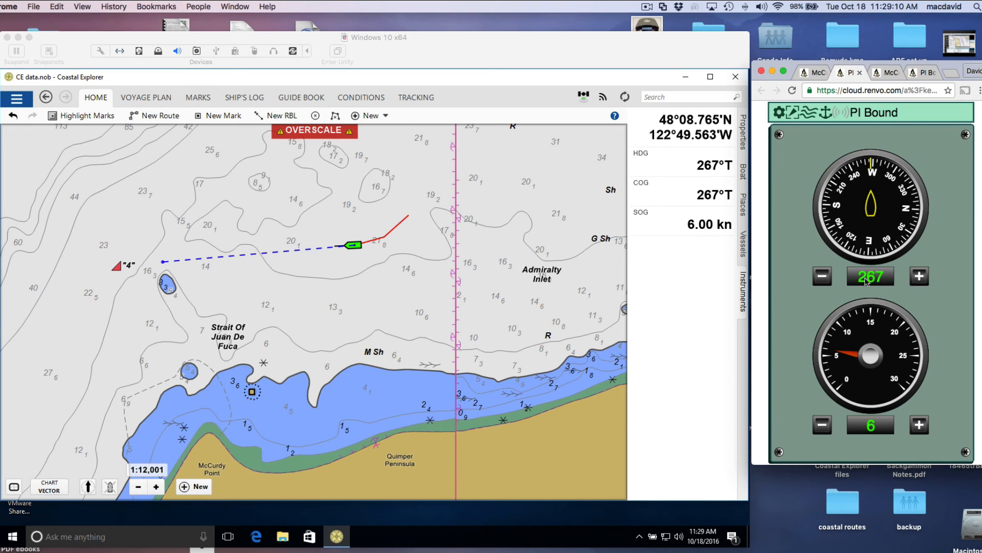
click(822, 276)
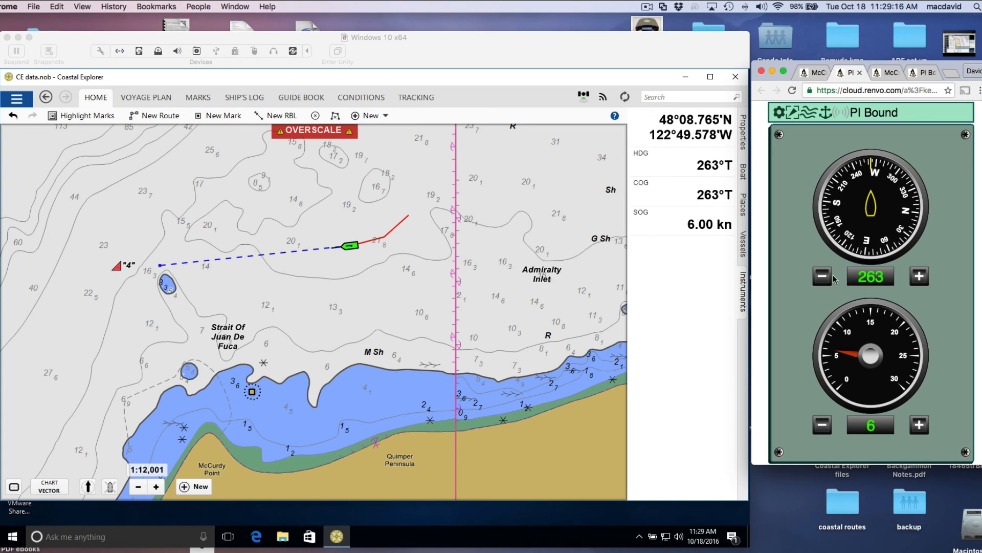
click(919, 275)
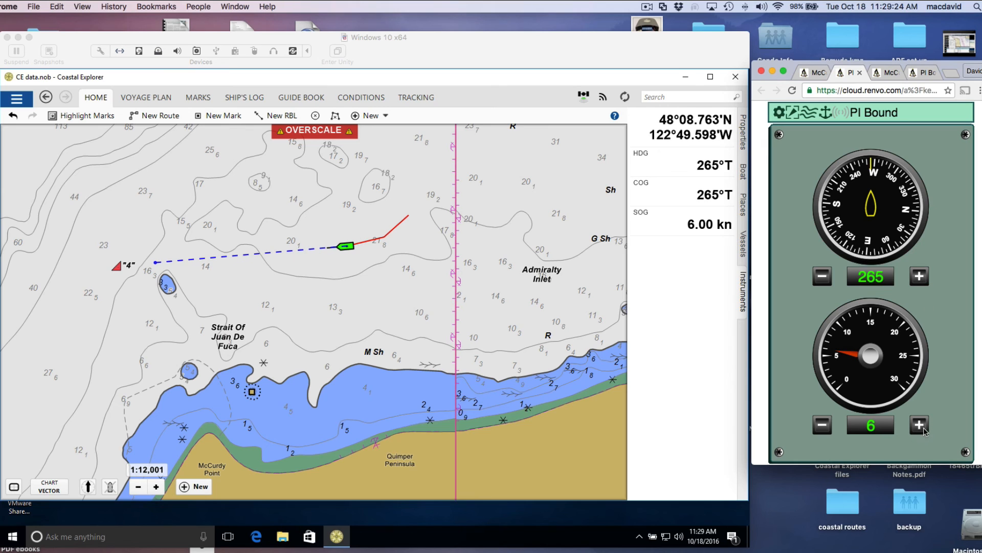
click(919, 424)
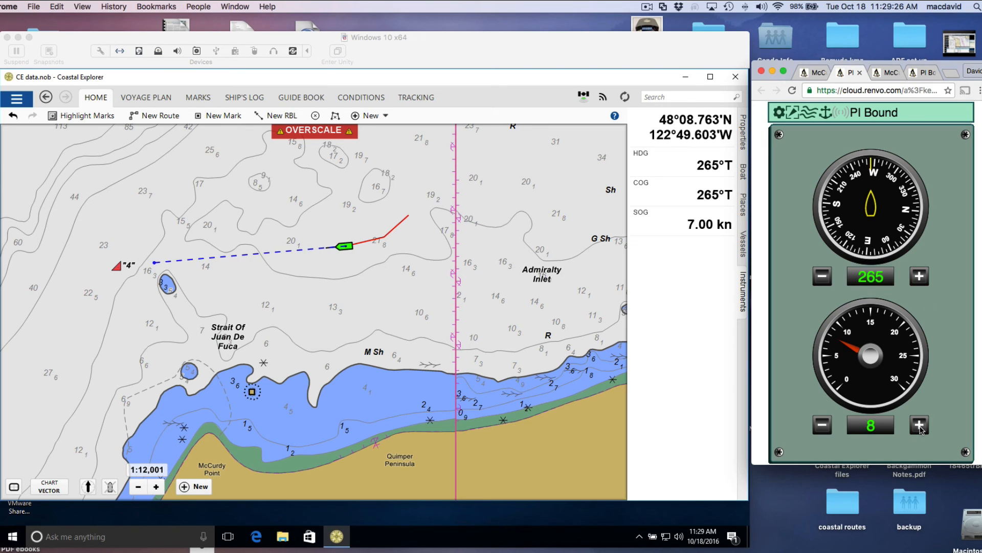